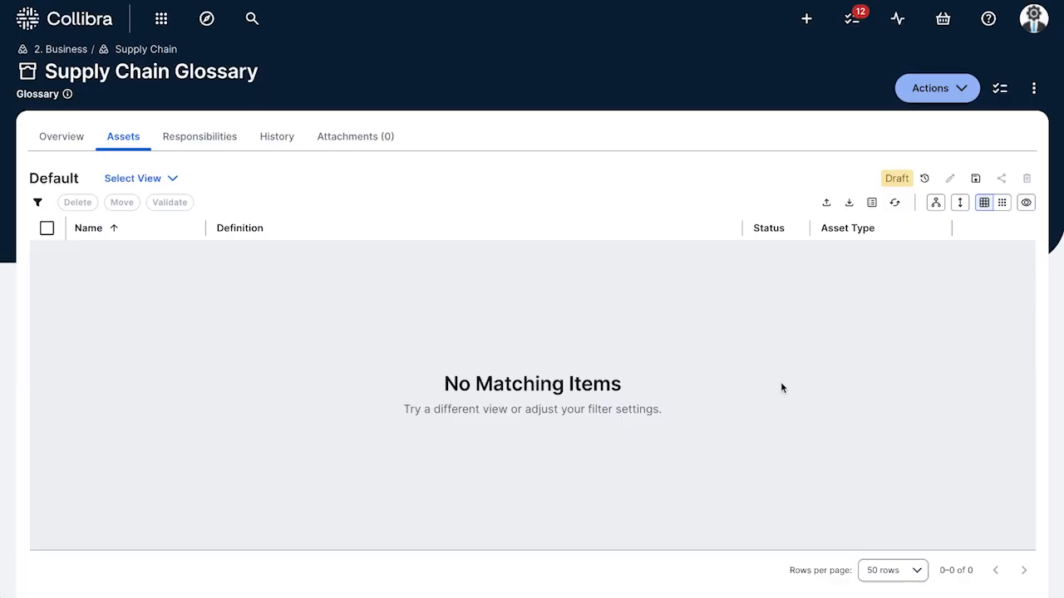
{"action": "mouse_move", "coordinate": [442, 326]}
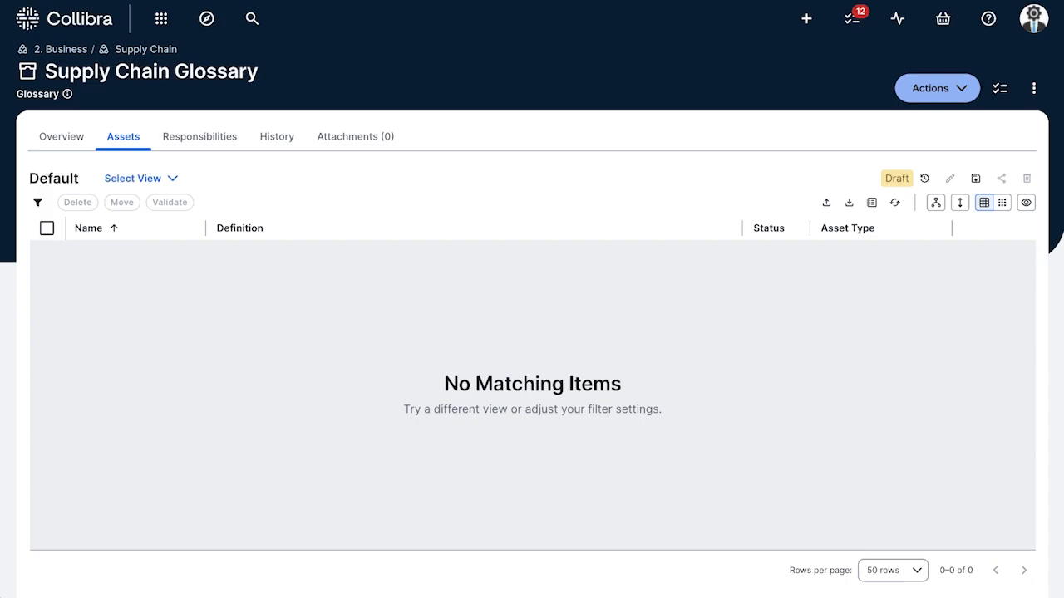
{"action": "mouse_move", "coordinate": [805, 18]}
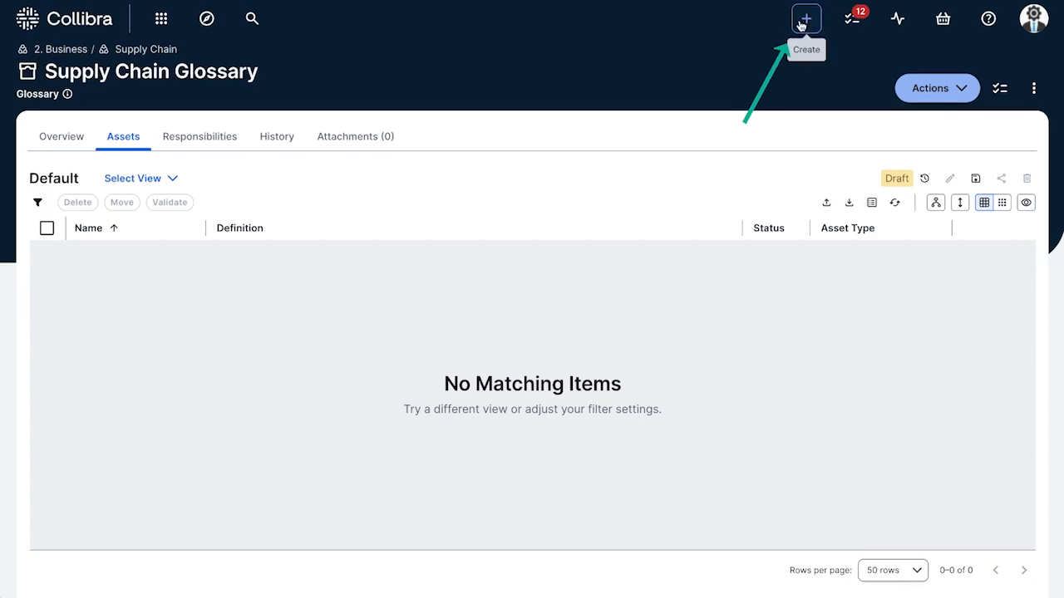
- Create a Business Term asset named 'Defective Goods Inventory' from the Create (+) menu
{"action": "left_click", "coordinate": [804, 18]}
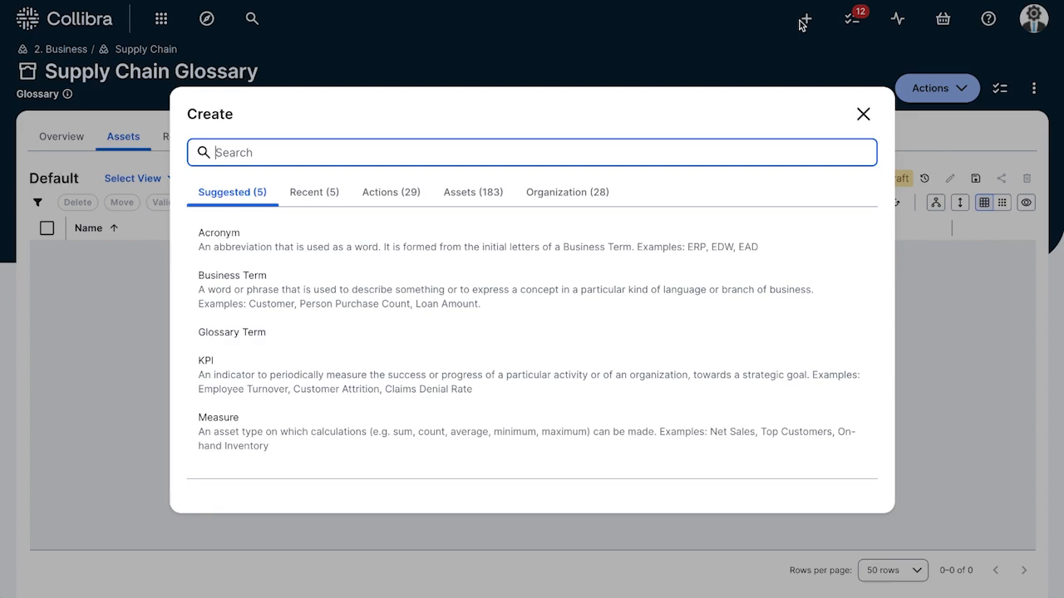
{"action": "mouse_move", "coordinate": [540, 158]}
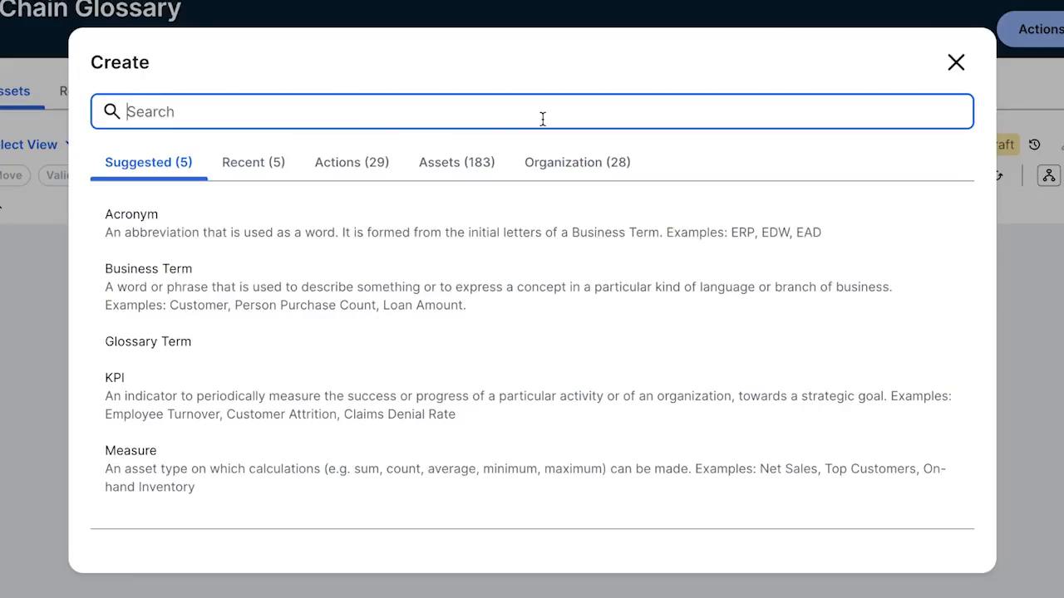
{"action": "mouse_move", "coordinate": [455, 163]}
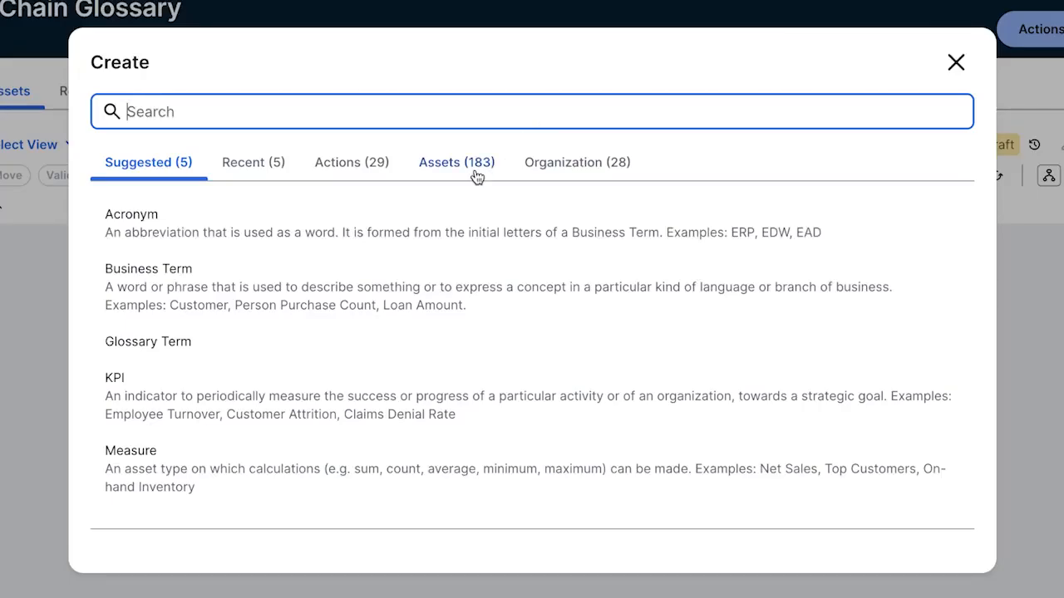
{"action": "left_click", "coordinate": [148, 269]}
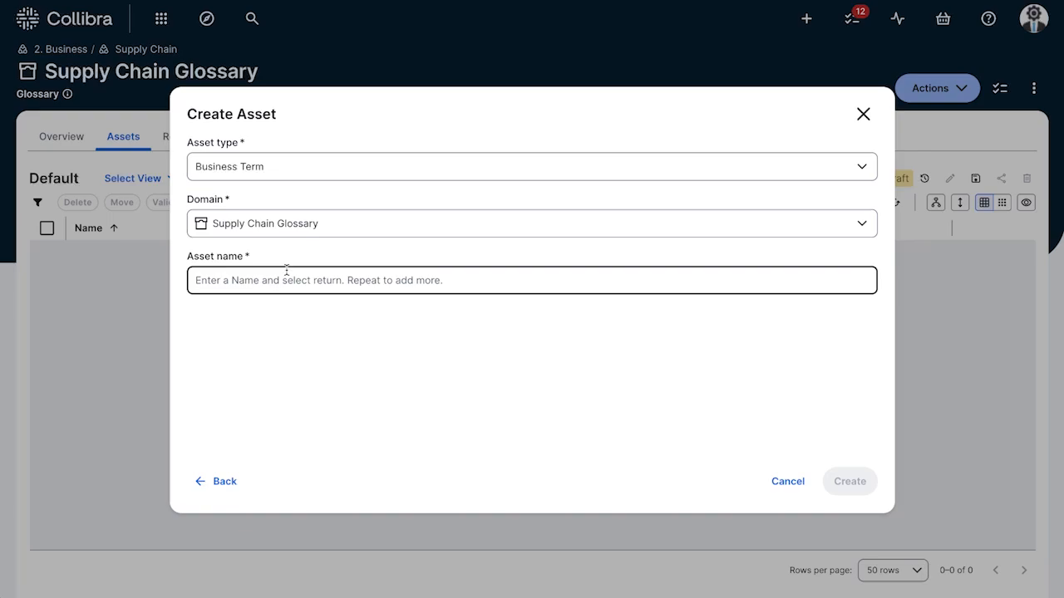
{"action": "left_click", "coordinate": [848, 482]}
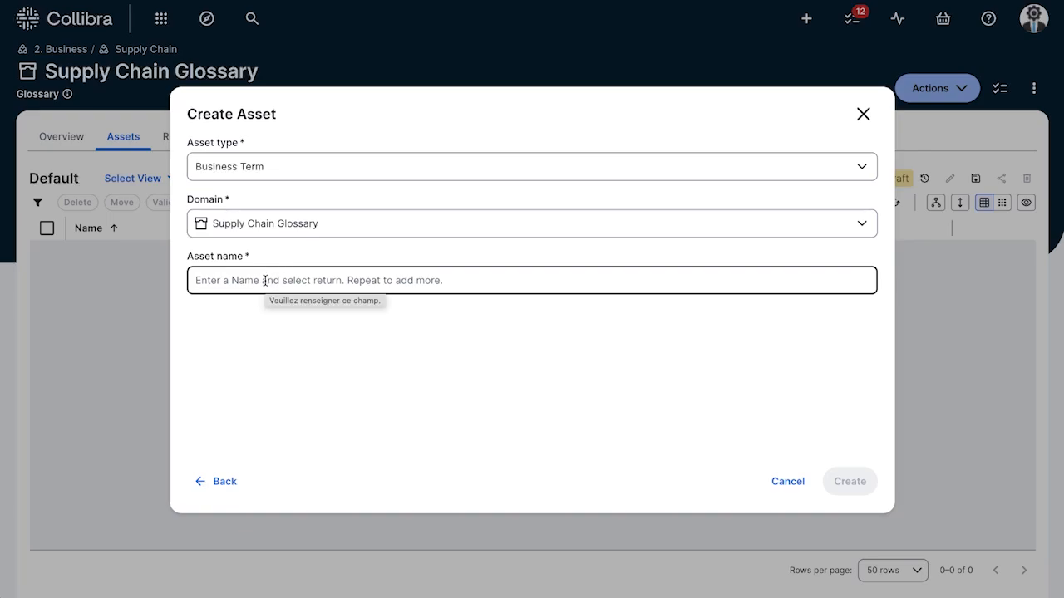
{"action": "type", "text": "Defective Goods Inventory"}
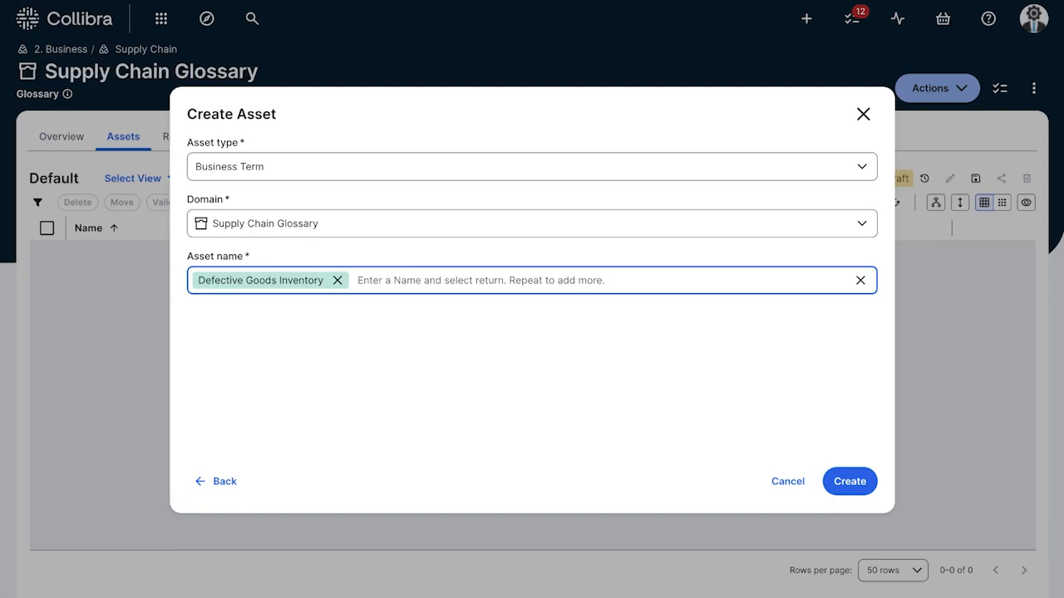
{"action": "left_click", "coordinate": [849, 482]}
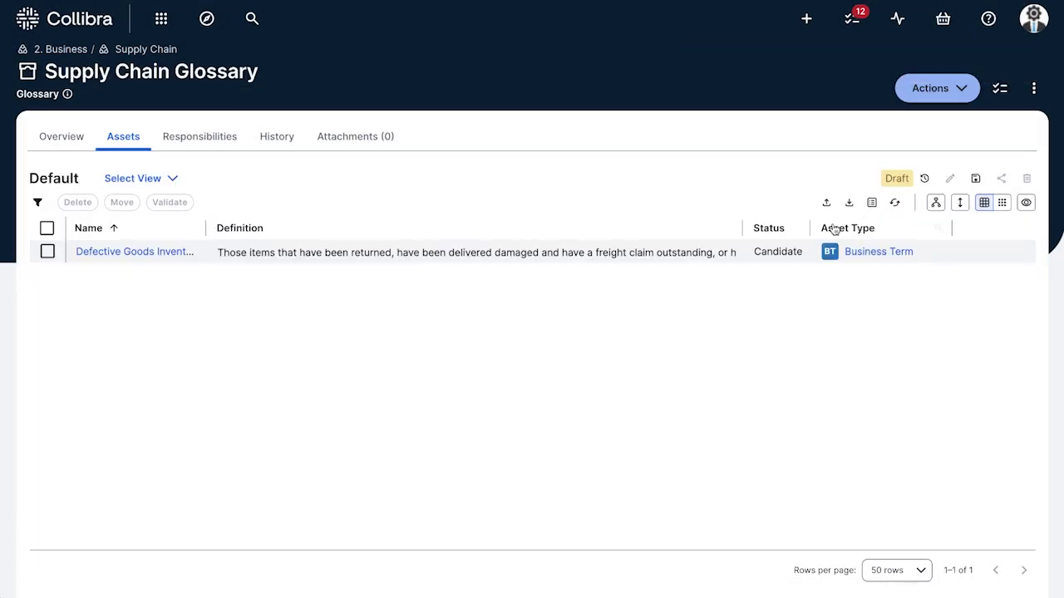
- Add a definition about returned, damaged or freight-claim items to Defective Goods Inventory and save it
{"action": "left_click", "coordinate": [133, 251]}
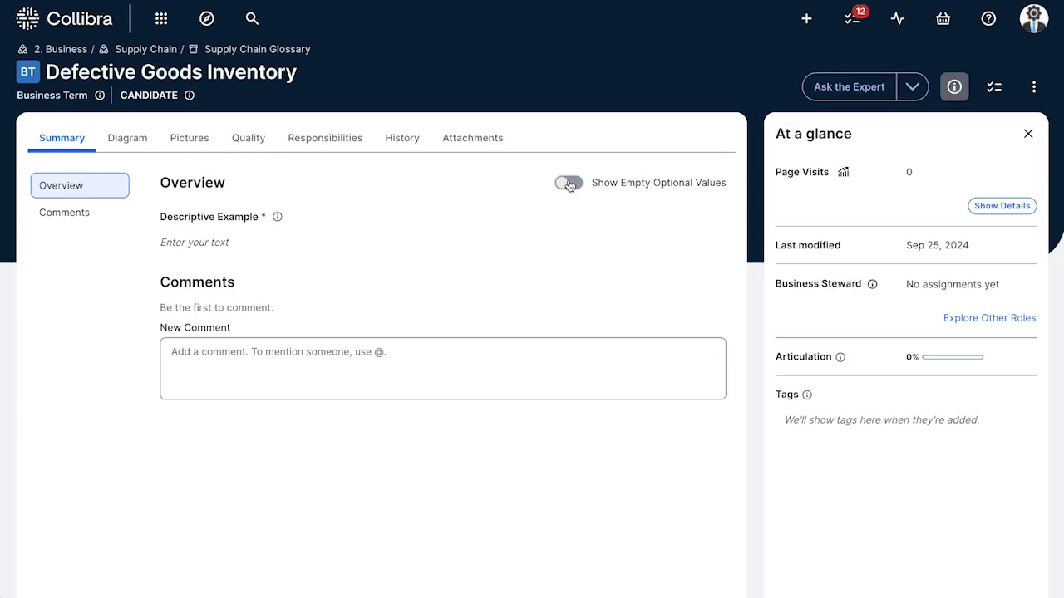
{"action": "left_click", "coordinate": [567, 183]}
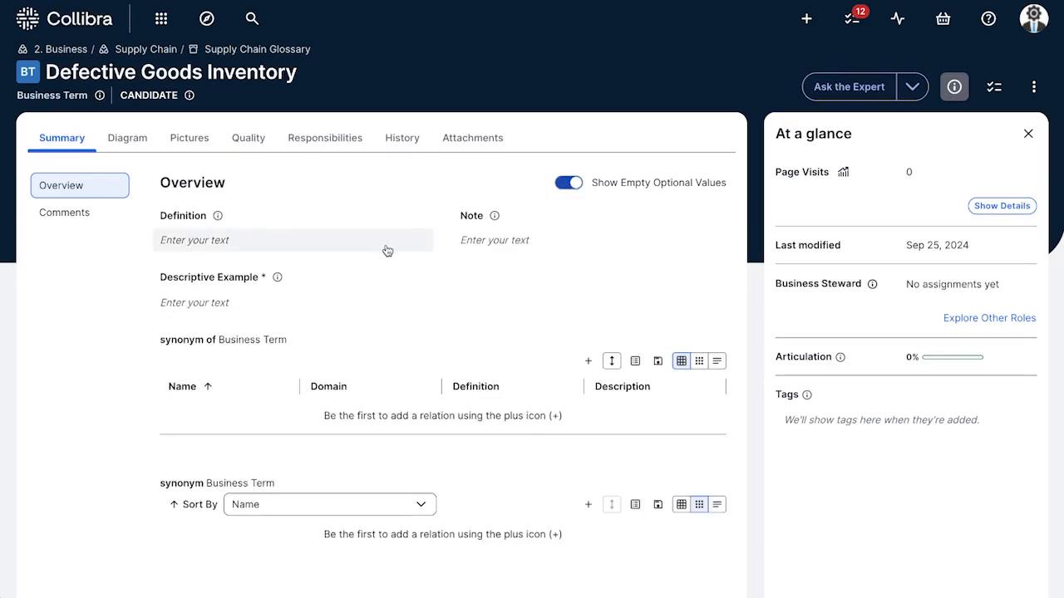
{"action": "mouse_move", "coordinate": [588, 361]}
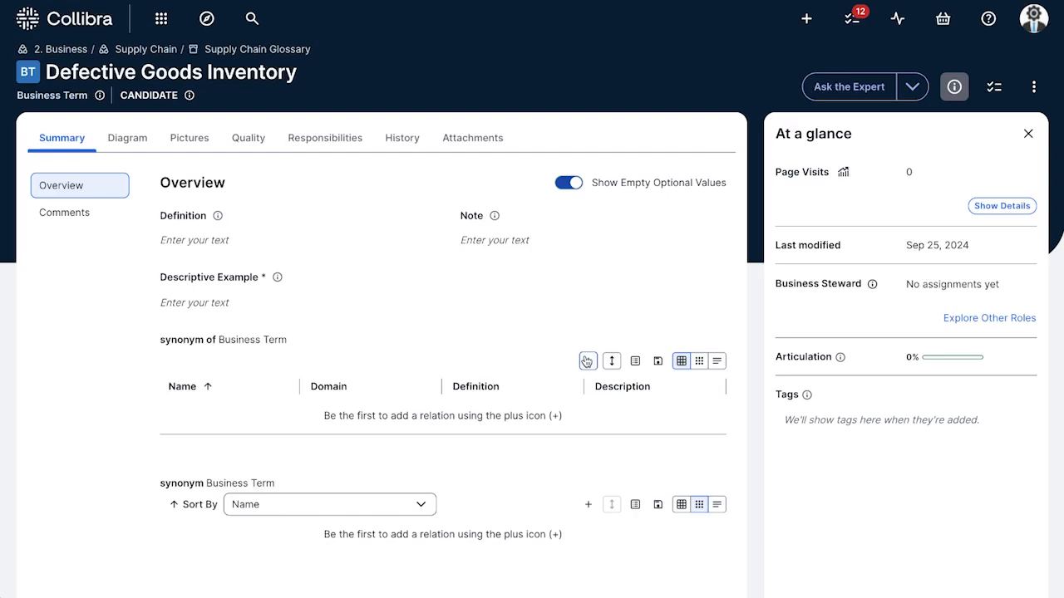
{"action": "mouse_move", "coordinate": [588, 361]}
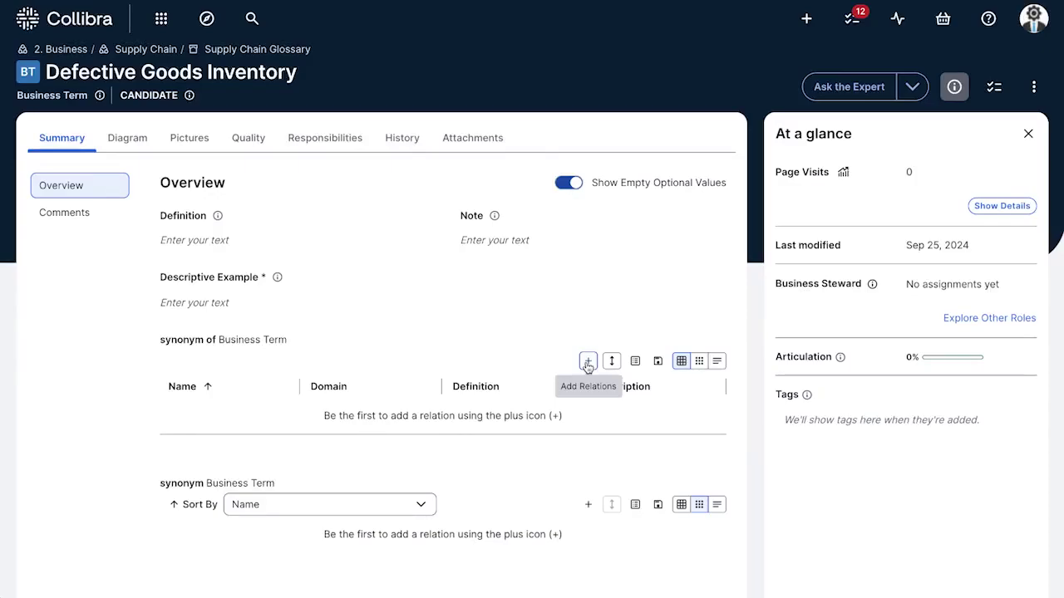
{"action": "mouse_move", "coordinate": [419, 285]}
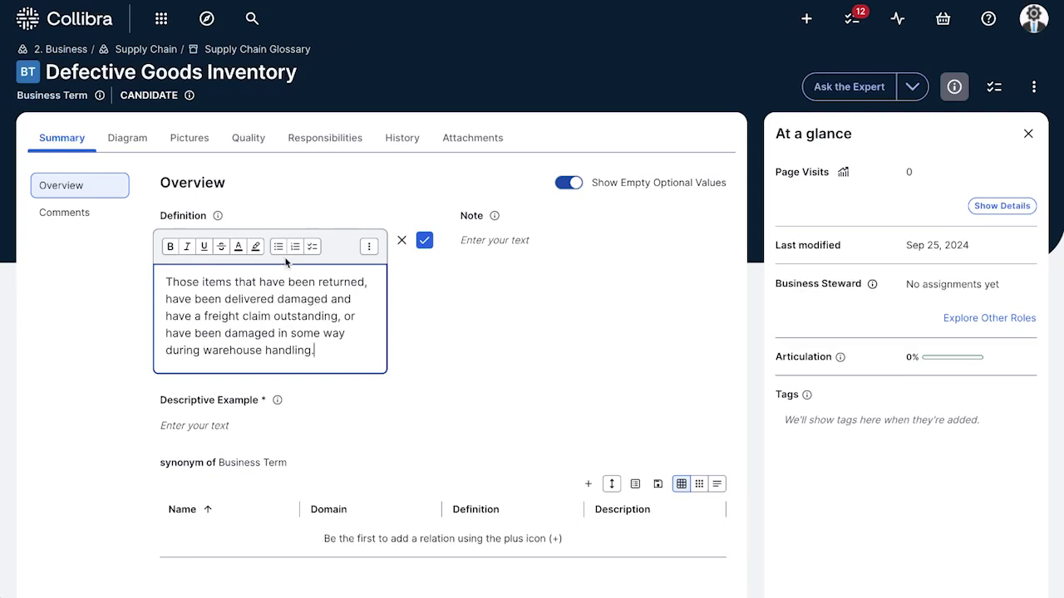
{"action": "left_click", "coordinate": [424, 239]}
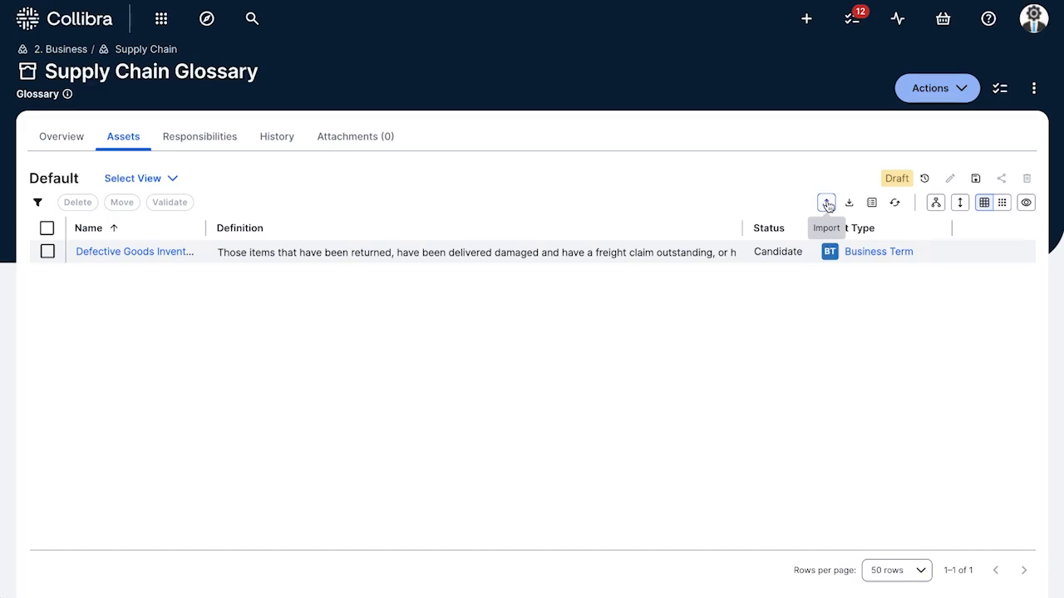
{"action": "mouse_move", "coordinate": [841, 206]}
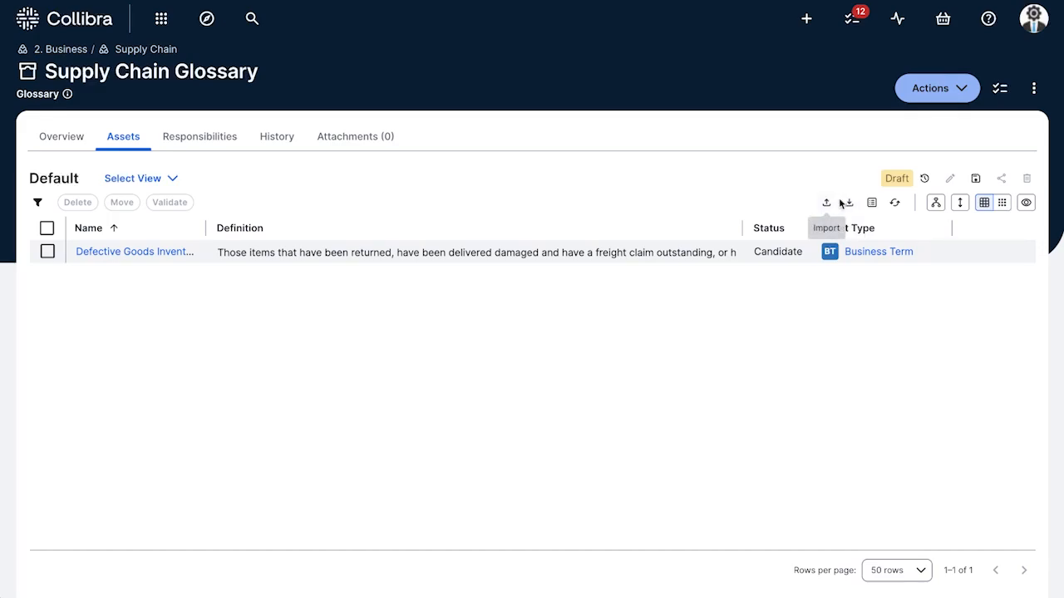
- Export the glossary assets to Excel with the characteristics needed for reimport included
{"action": "left_click", "coordinate": [848, 203]}
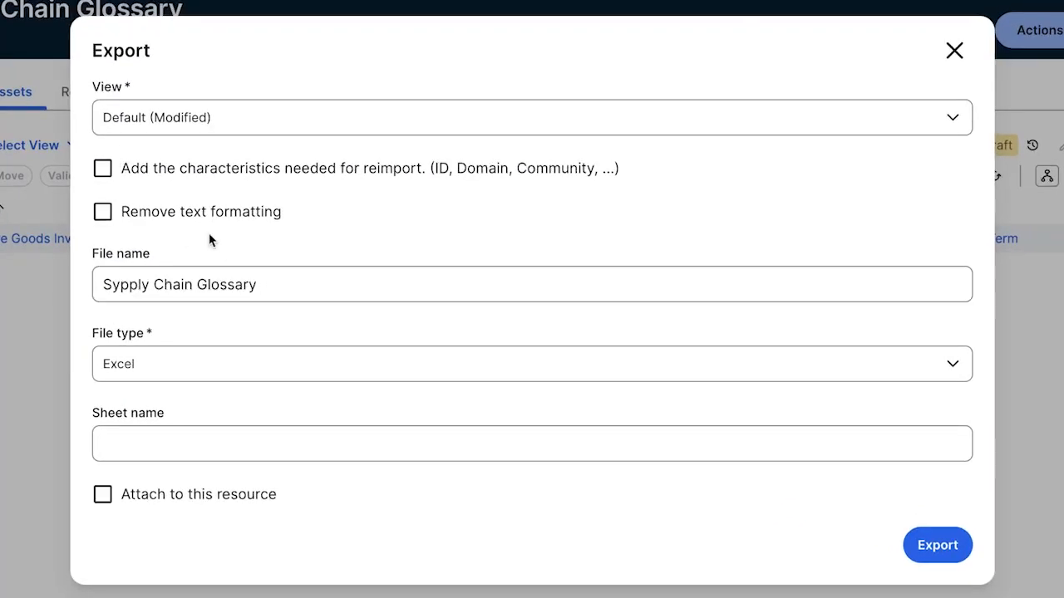
{"action": "left_click", "coordinate": [101, 167]}
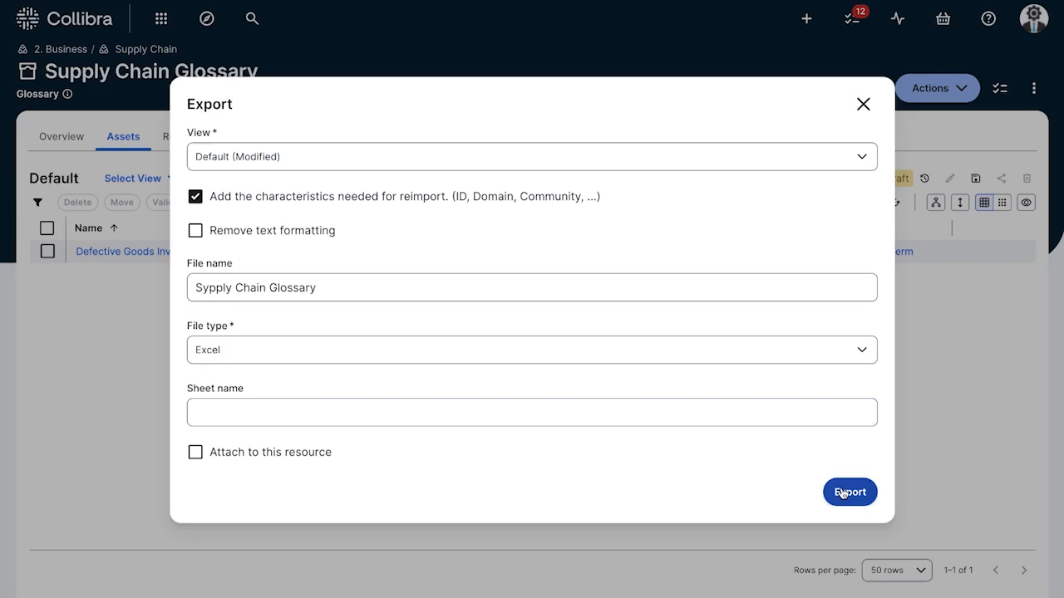
{"action": "left_click", "coordinate": [849, 493]}
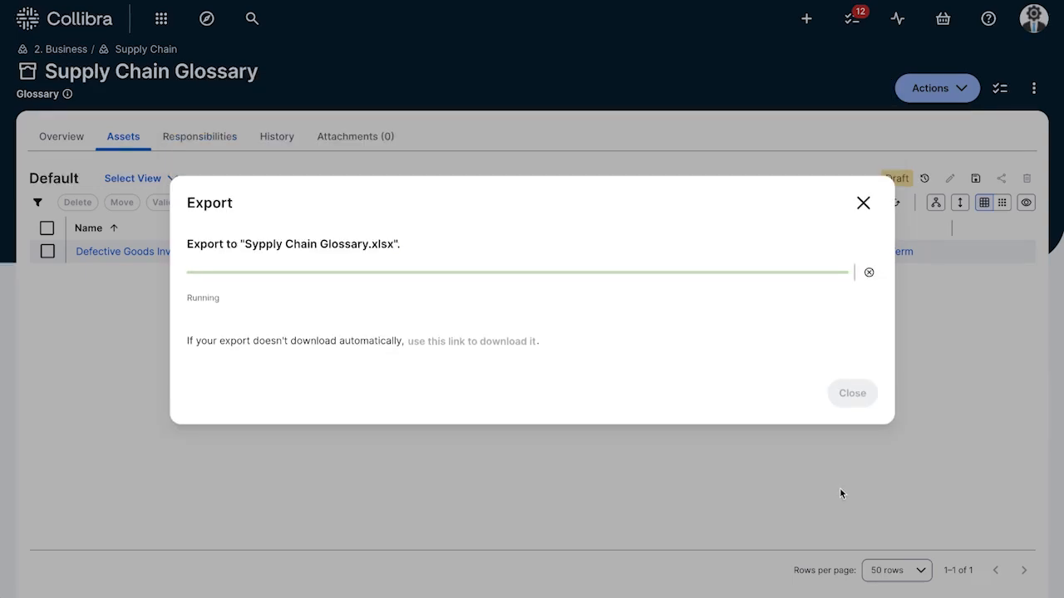
{"action": "mouse_move", "coordinate": [863, 203]}
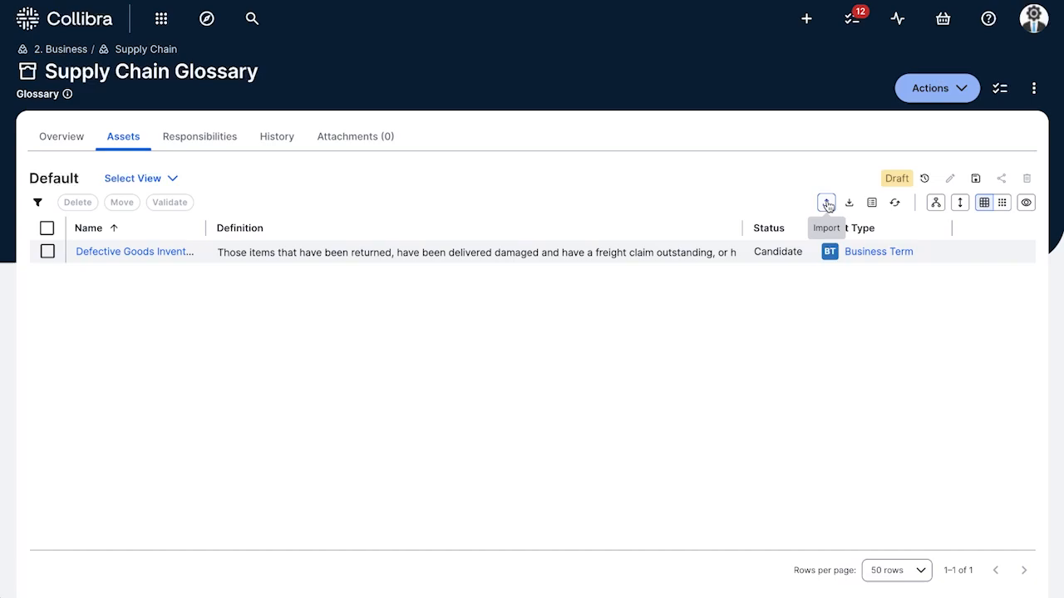
{"action": "left_click", "coordinate": [826, 203]}
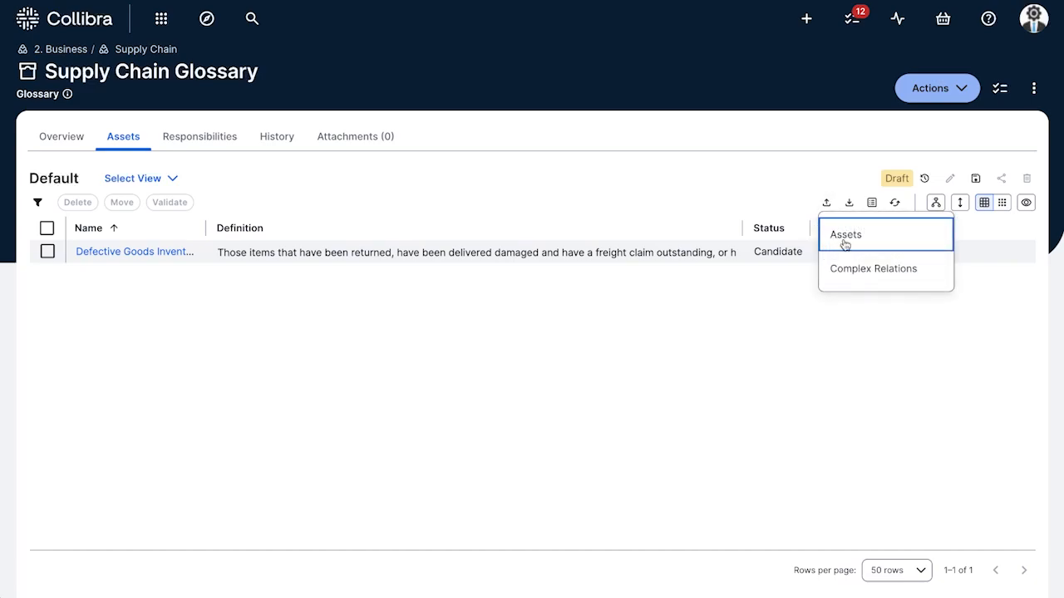
{"action": "left_click", "coordinate": [845, 233]}
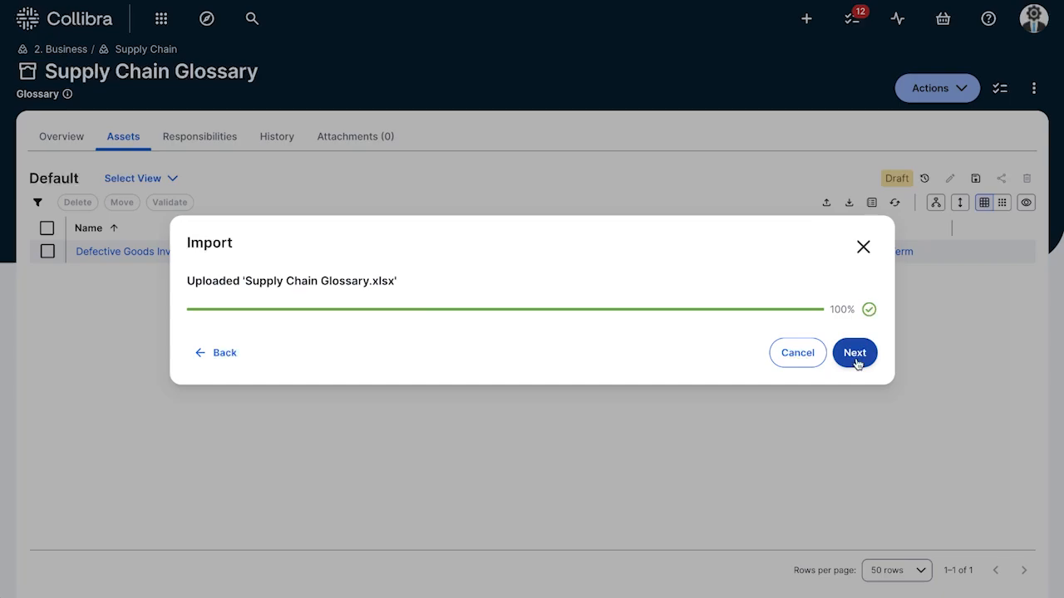
{"action": "left_click", "coordinate": [854, 353]}
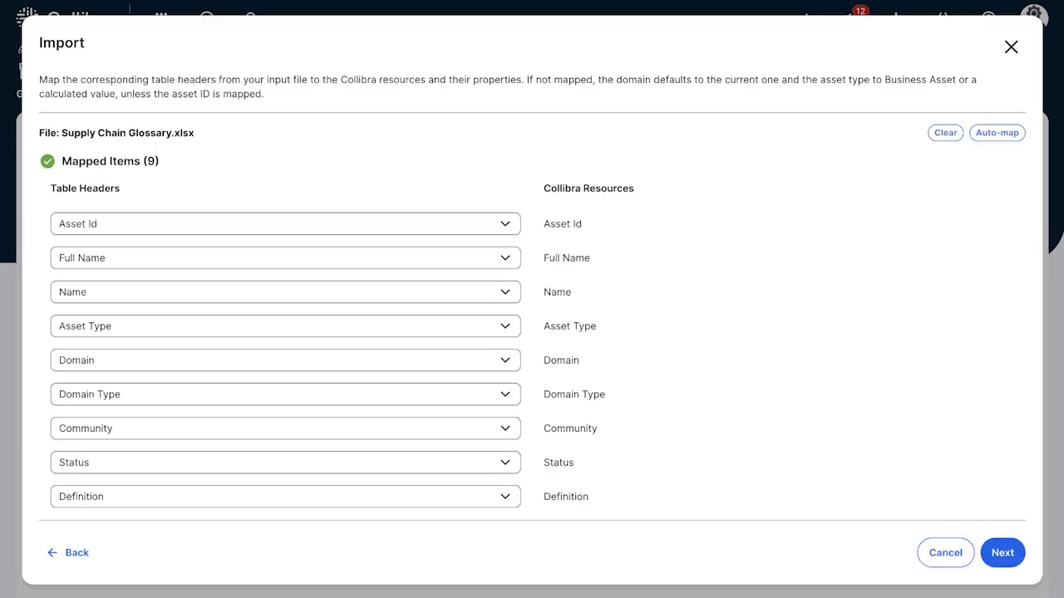
{"action": "mouse_move", "coordinate": [45, 349]}
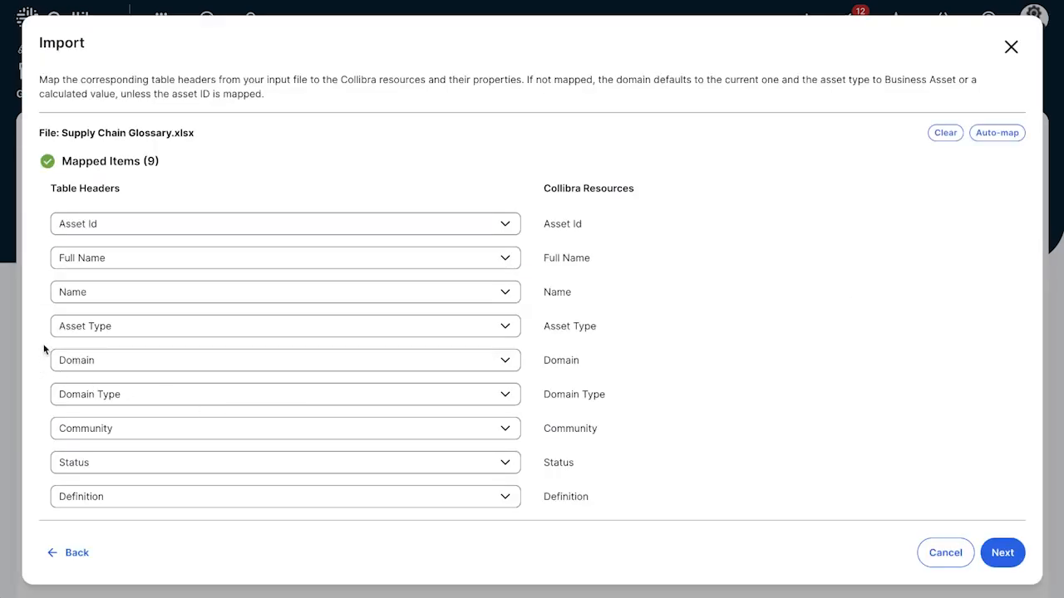
{"action": "mouse_move", "coordinate": [403, 293]}
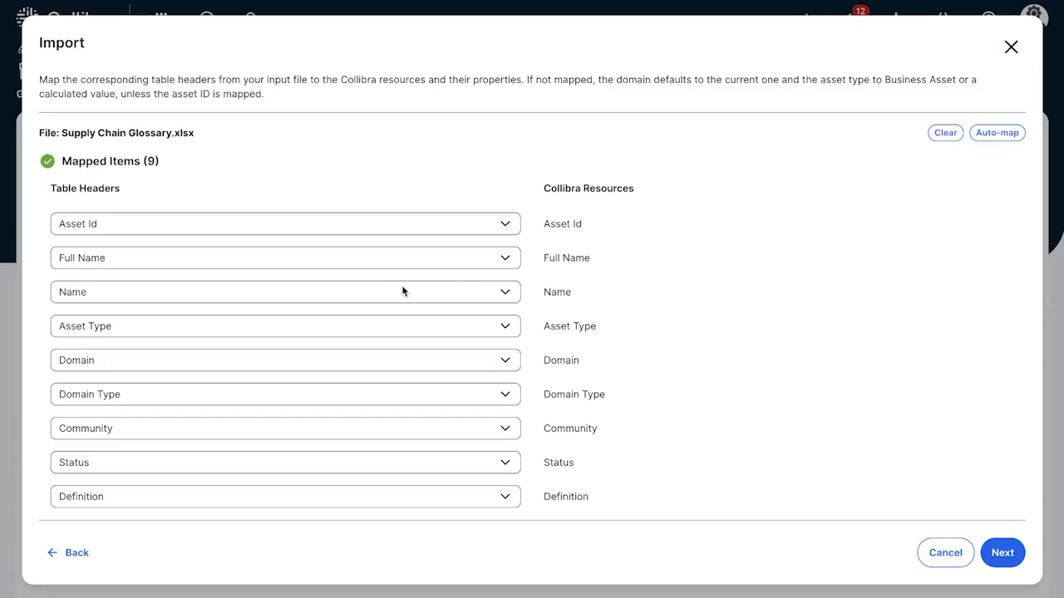
{"action": "mouse_move", "coordinate": [997, 133]}
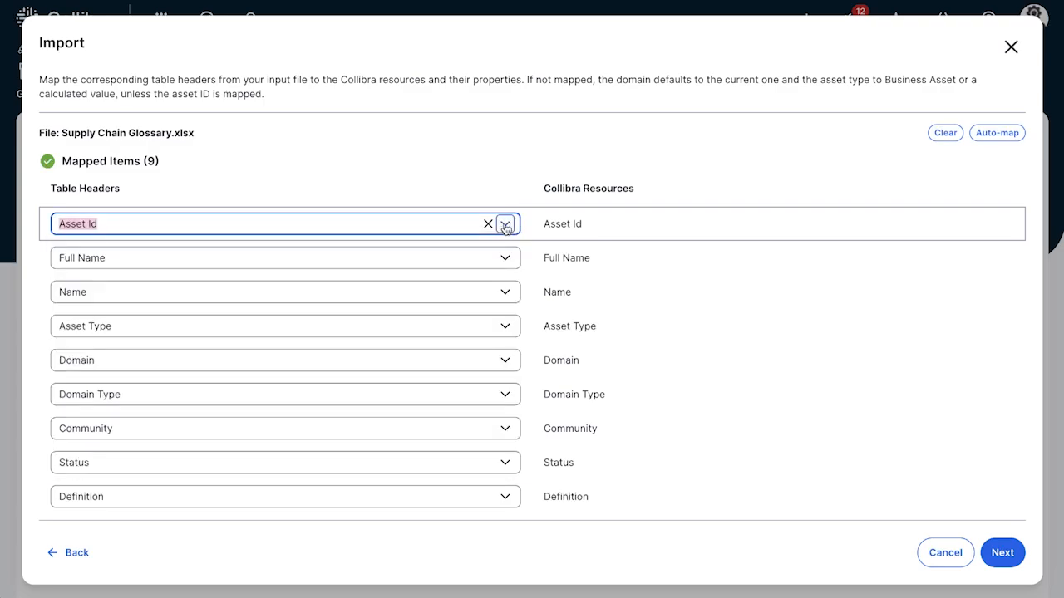
{"action": "mouse_move", "coordinate": [648, 358]}
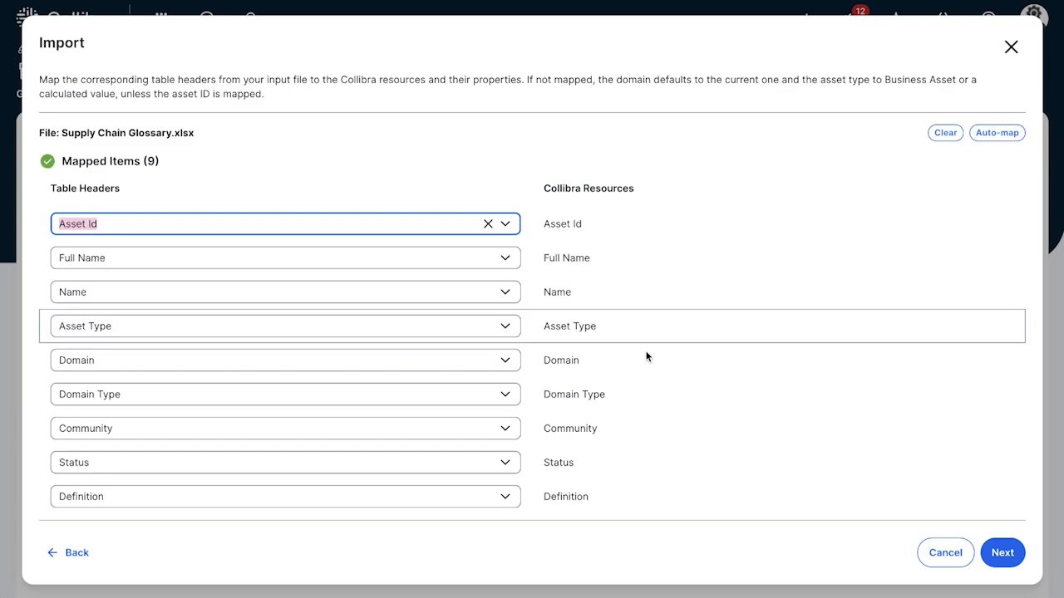
- Accept the header mapping and move on to the Configure Import options
{"action": "left_click", "coordinate": [1001, 552]}
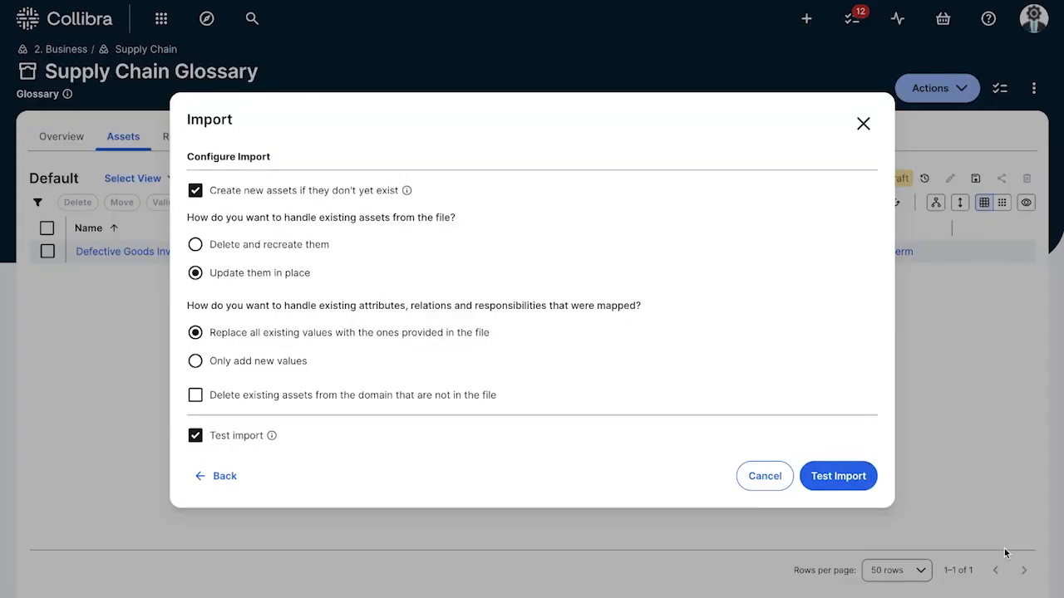
{"action": "mouse_move", "coordinate": [670, 373]}
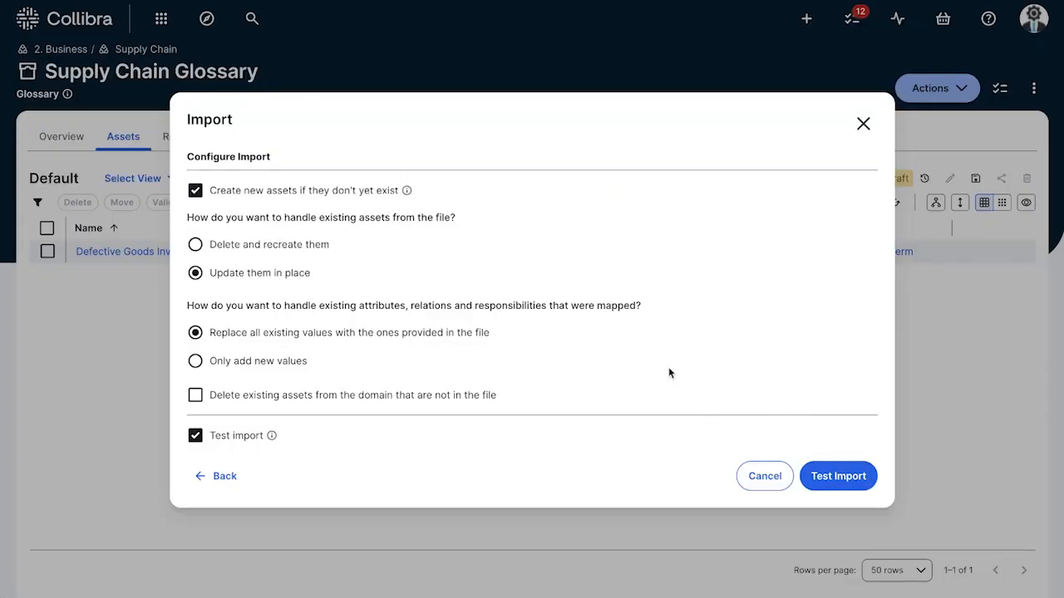
{"action": "mouse_move", "coordinate": [532, 196]}
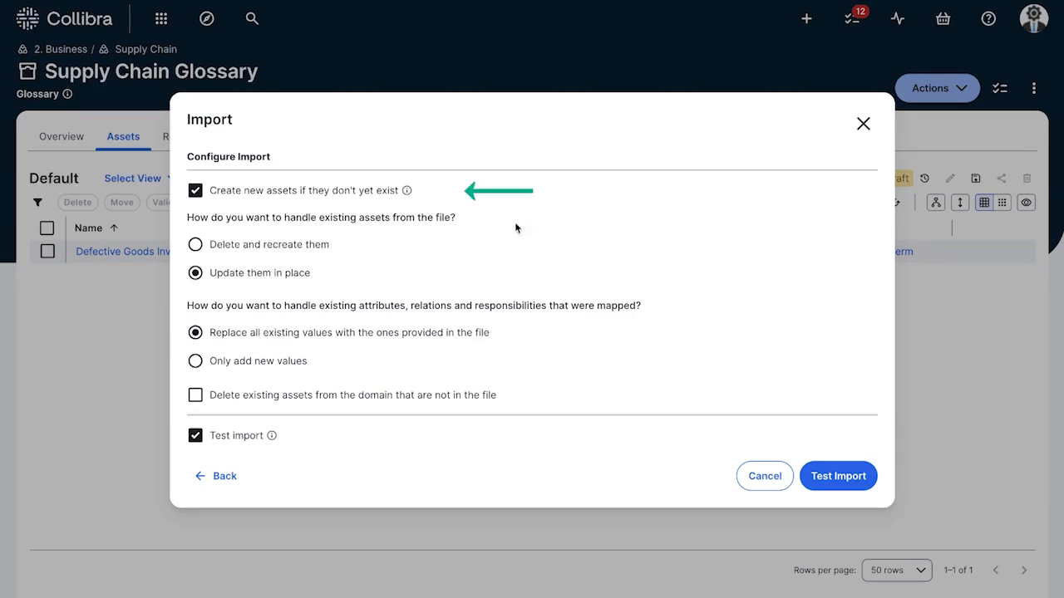
{"action": "mouse_move", "coordinate": [472, 281]}
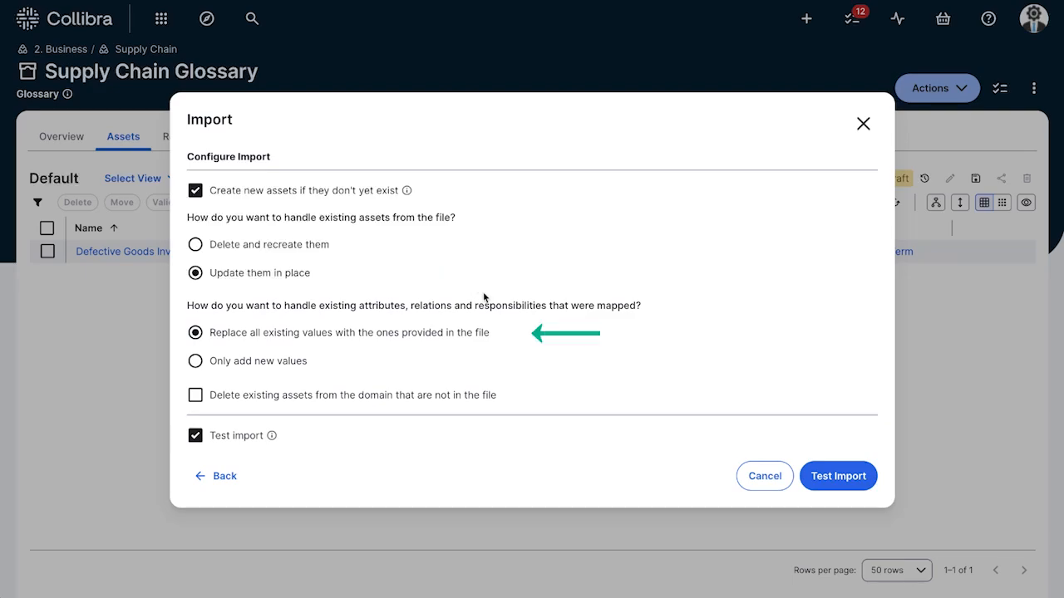
{"action": "mouse_move", "coordinate": [585, 336]}
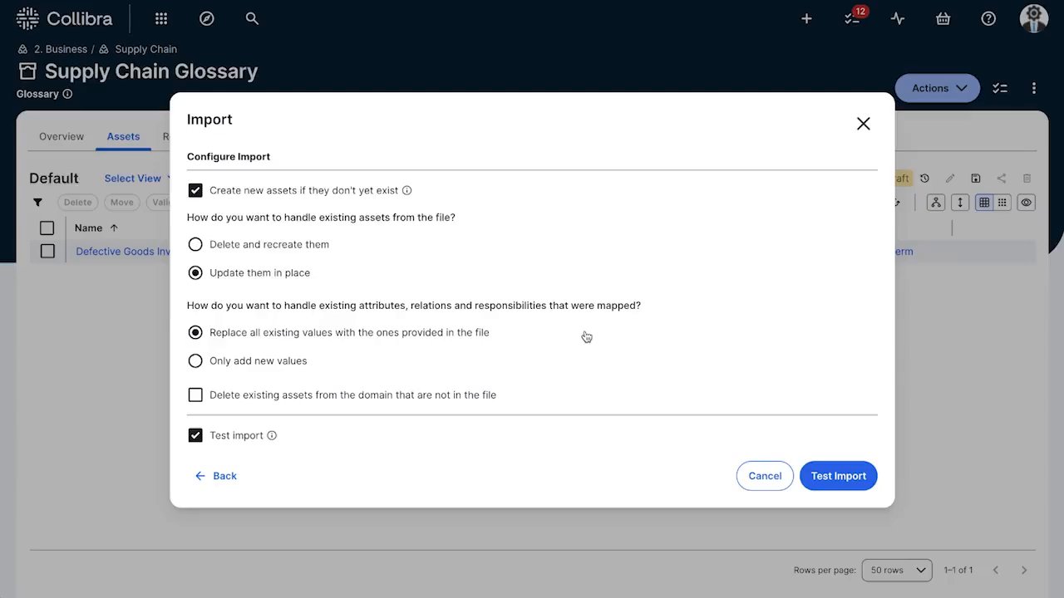
{"action": "mouse_move", "coordinate": [273, 436]}
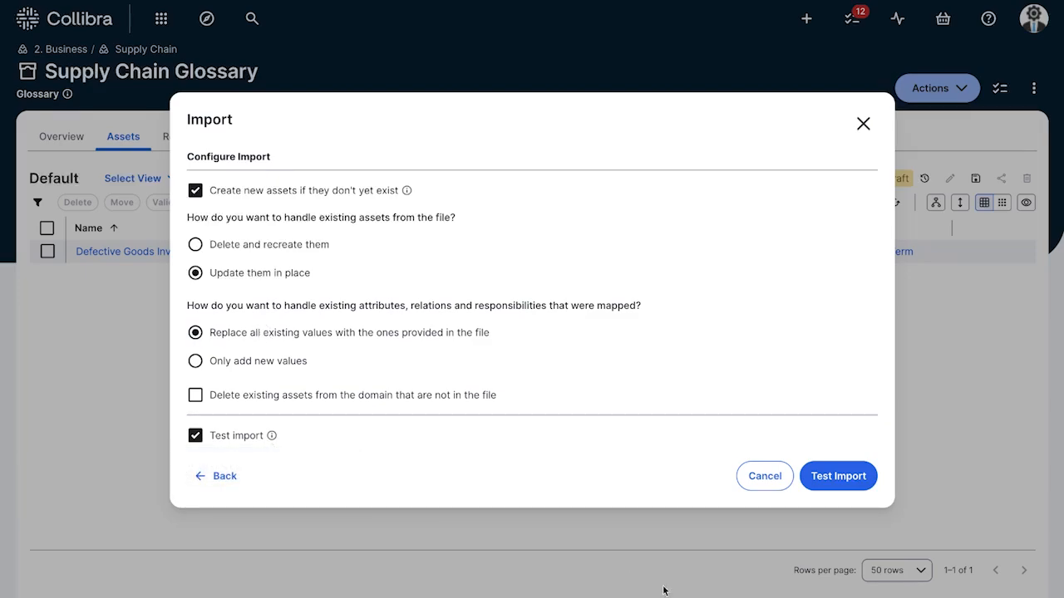
- Run the test import of Supply Chain Glossary.xlsx into the glossary
{"action": "left_click", "coordinate": [837, 475]}
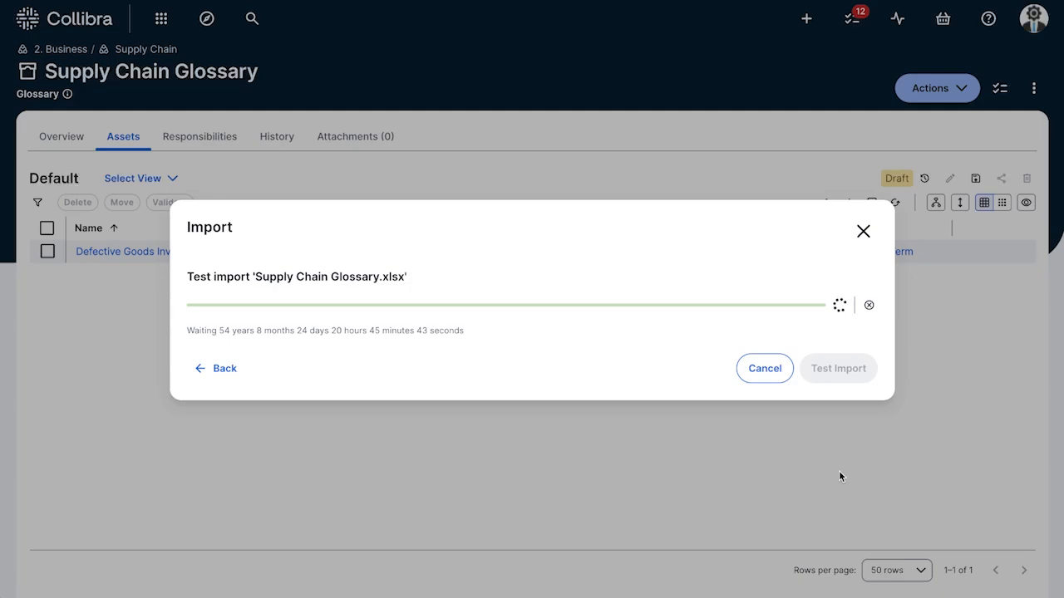
{"action": "mouse_move", "coordinate": [838, 476]}
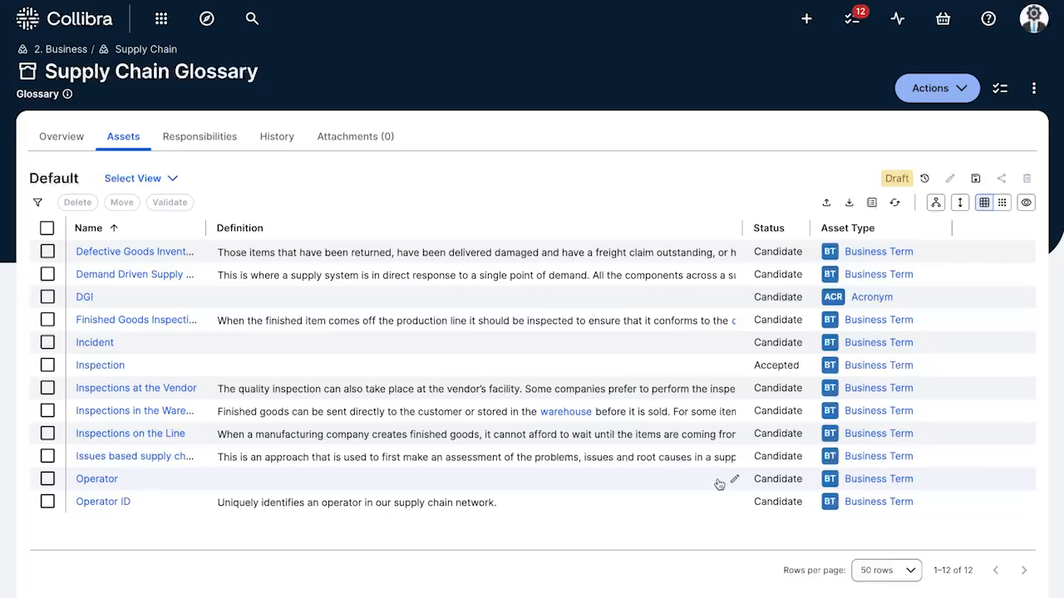
{"action": "mouse_move", "coordinate": [671, 431]}
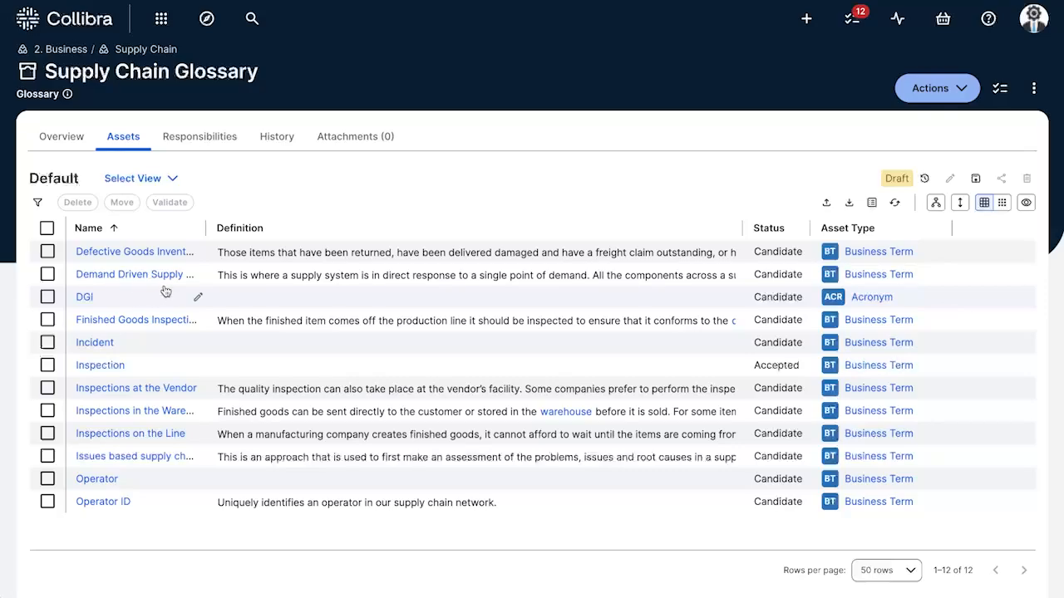
{"action": "mouse_move", "coordinate": [203, 270]}
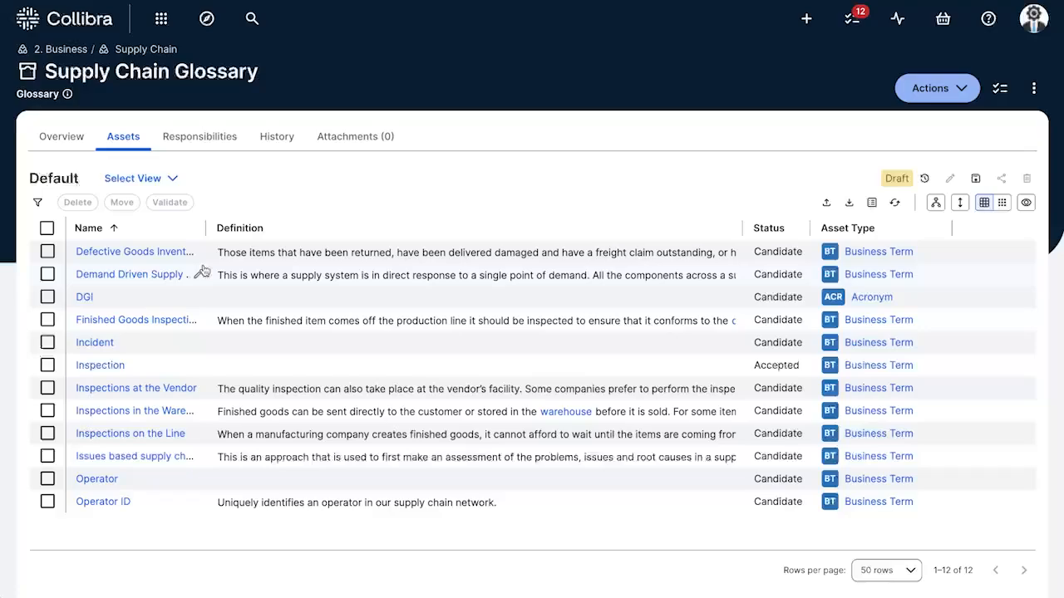
{"action": "mouse_move", "coordinate": [131, 251]}
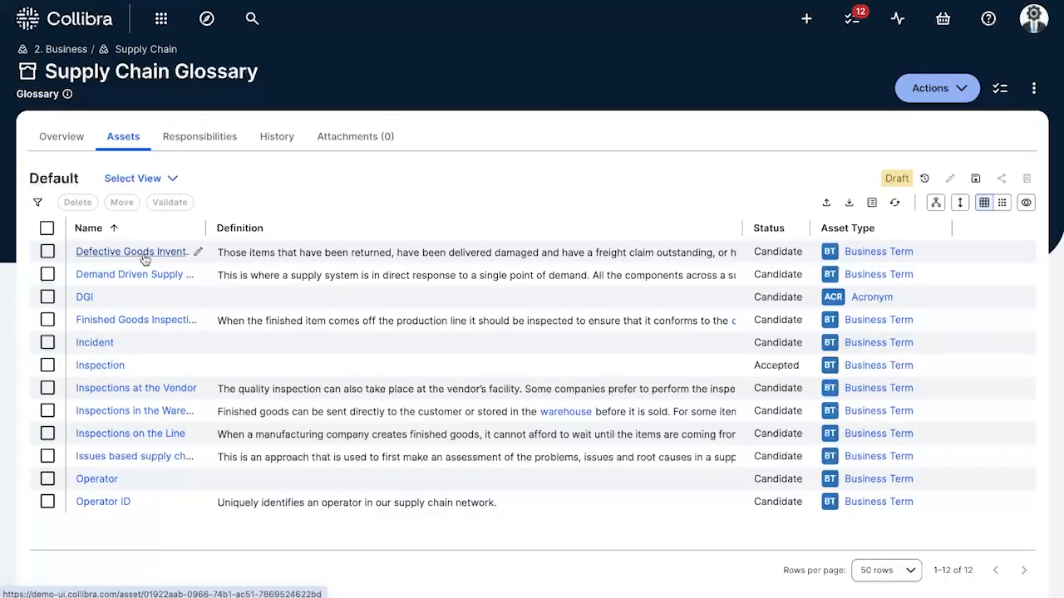
- Add DGI as the has acronym relation of Defective Goods Inventory and save it
{"action": "left_click", "coordinate": [129, 251]}
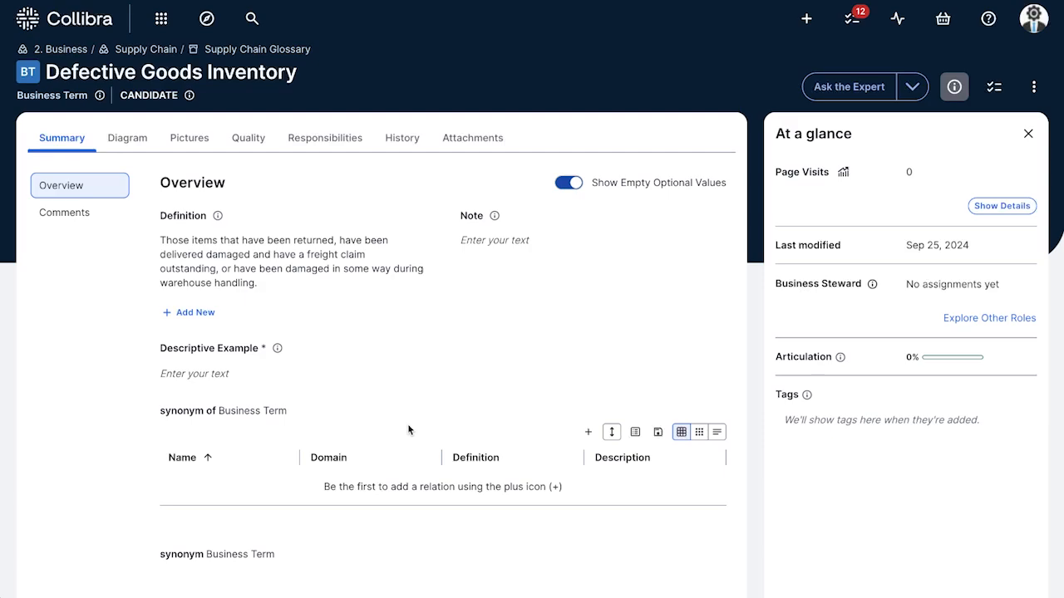
{"action": "scroll", "scroll_direction": "down", "scroll_amount": 3}
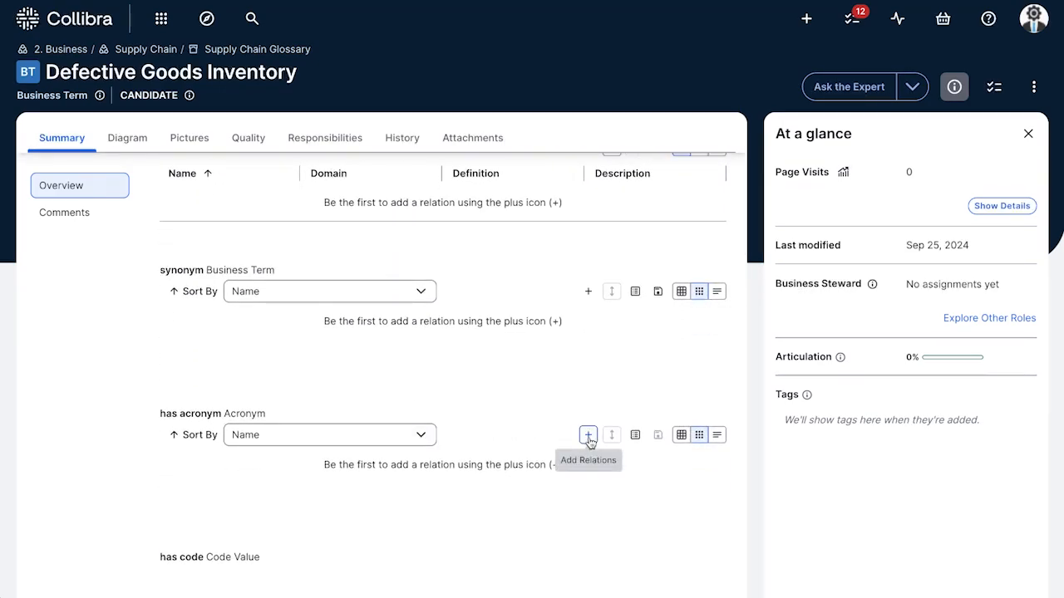
{"action": "left_click", "coordinate": [589, 436]}
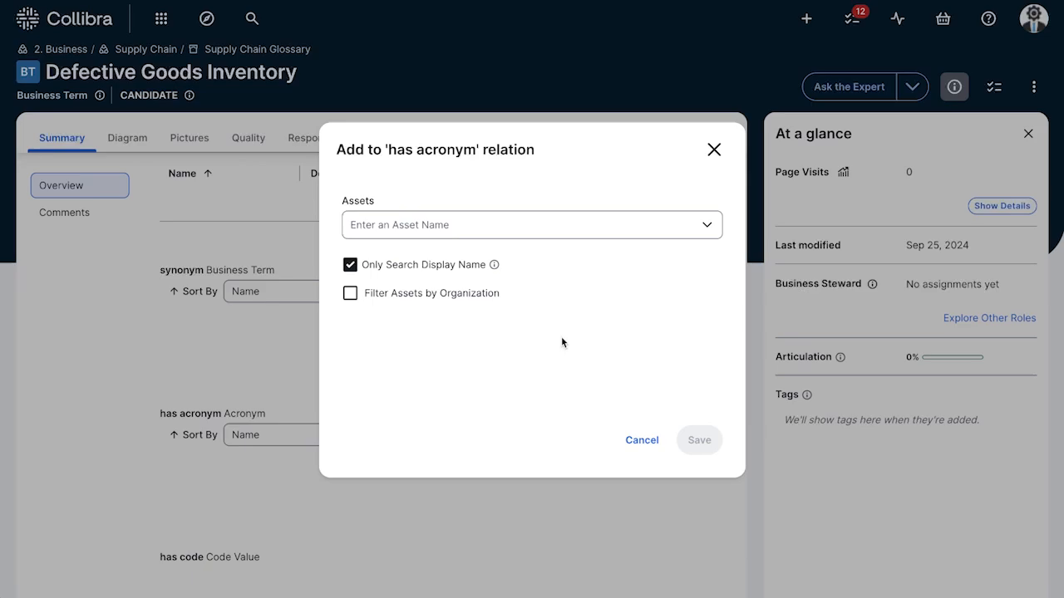
{"action": "left_click", "coordinate": [532, 224]}
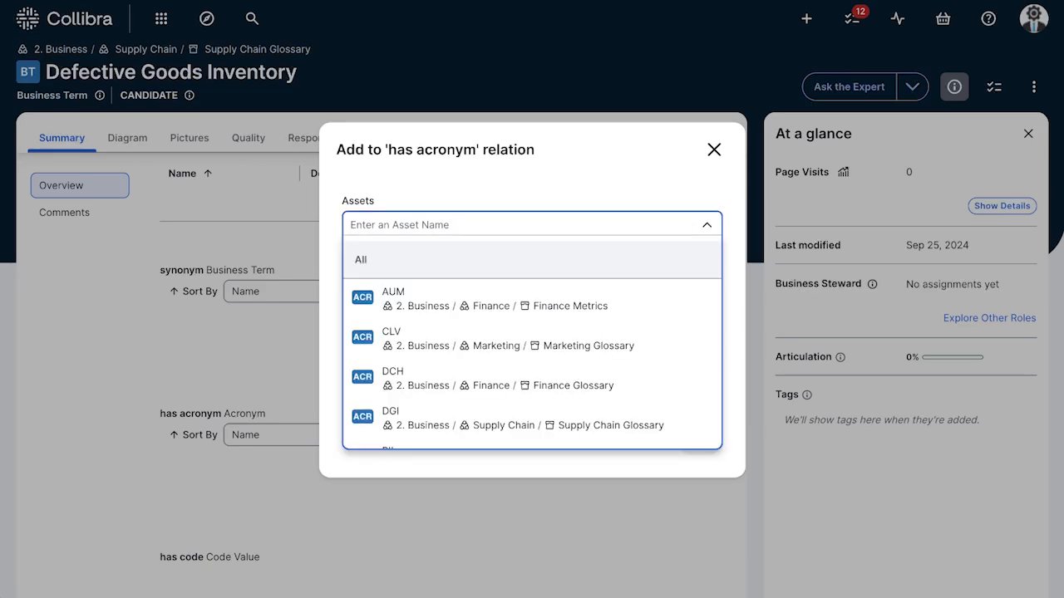
{"action": "type", "text": "dgi"}
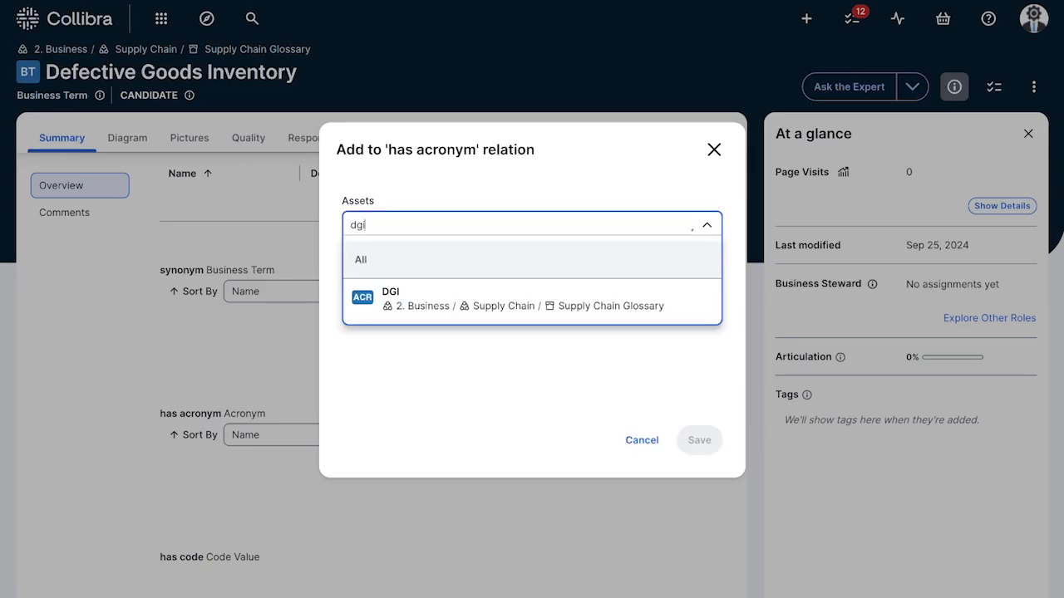
{"action": "left_click", "coordinate": [532, 300]}
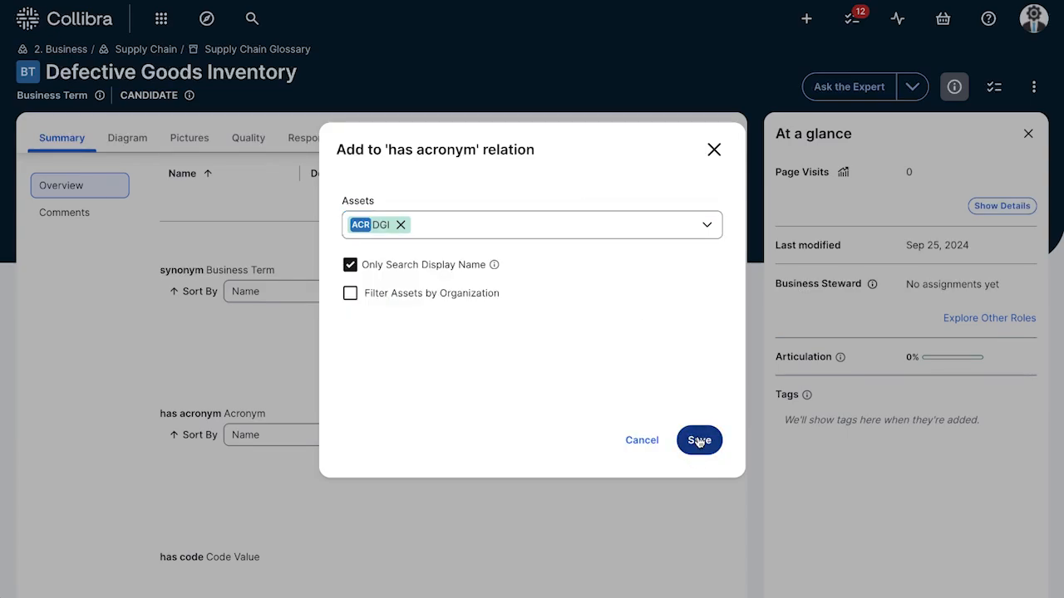
{"action": "left_click", "coordinate": [698, 441]}
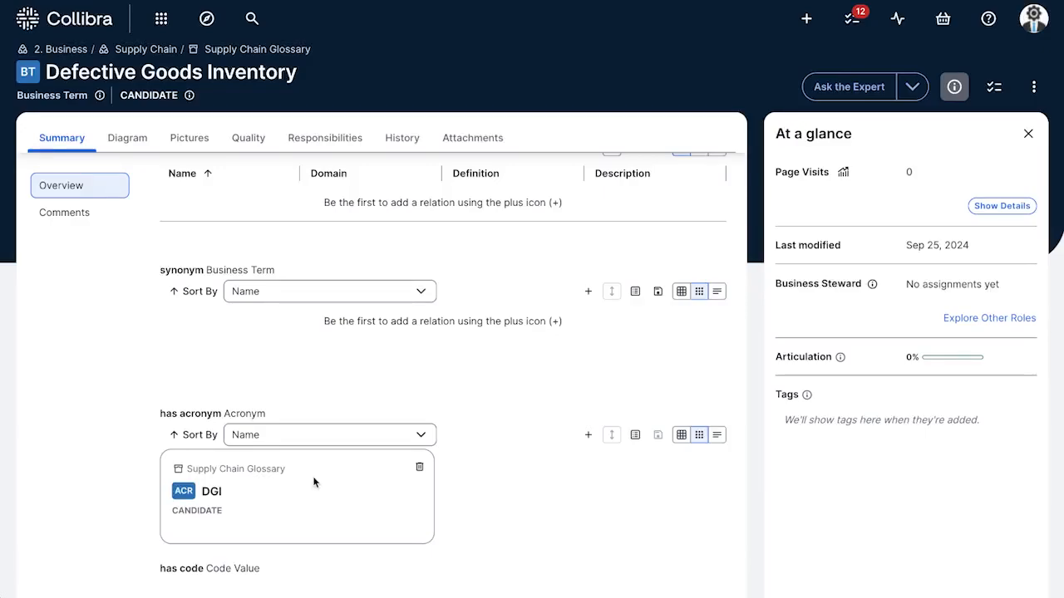
{"action": "mouse_move", "coordinate": [256, 50]}
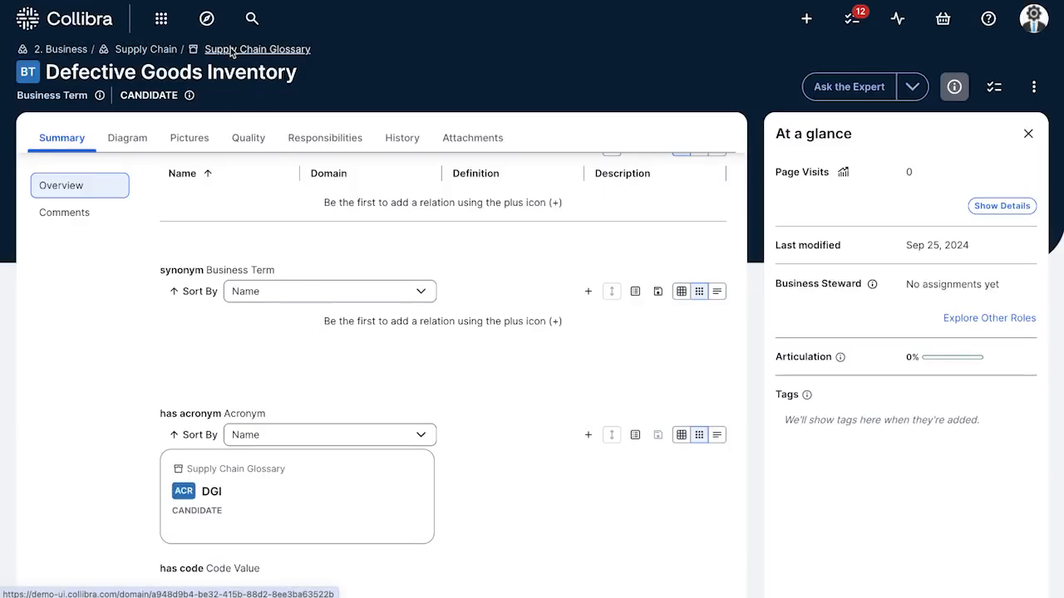
- Go back to the Supply Chain Glossary asset list via the breadcrumb
{"action": "left_click", "coordinate": [258, 50]}
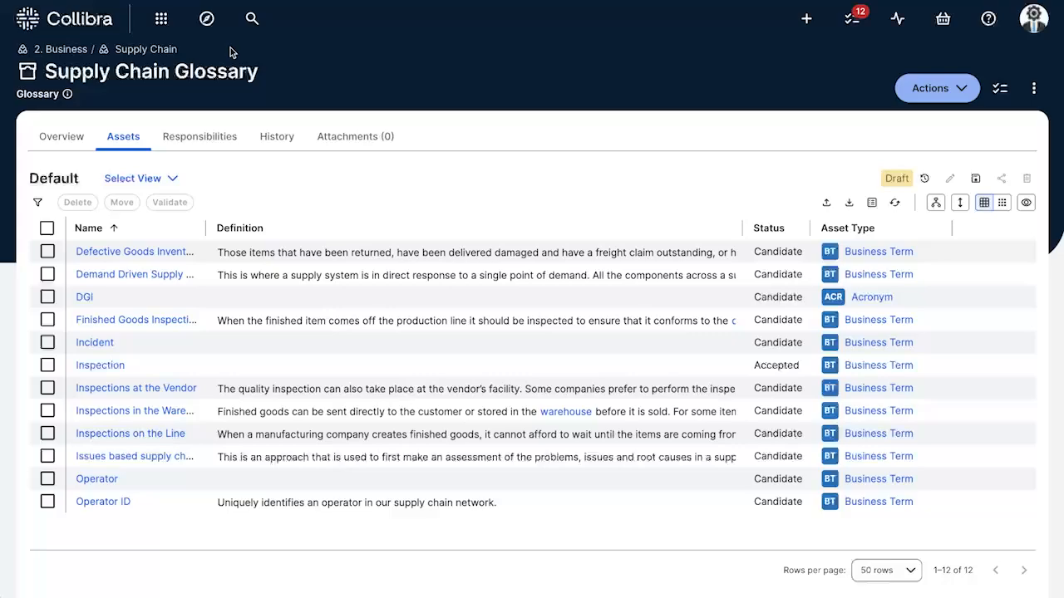
{"action": "mouse_move", "coordinate": [166, 306]}
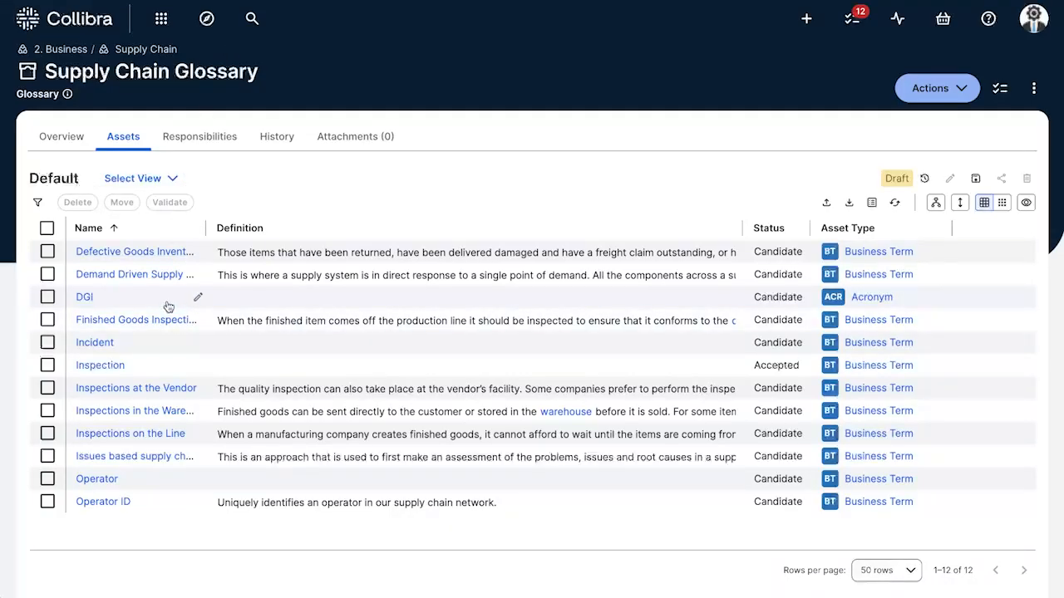